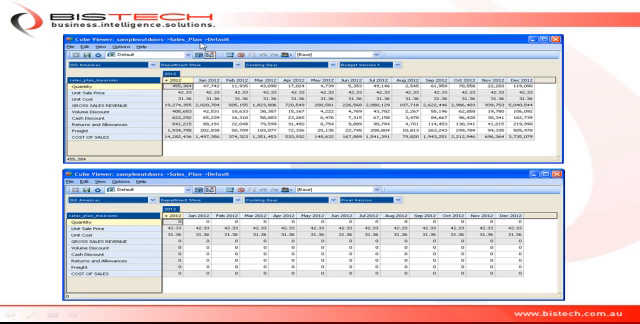
{"action": "mouse_move", "coordinate": [200, 44]}
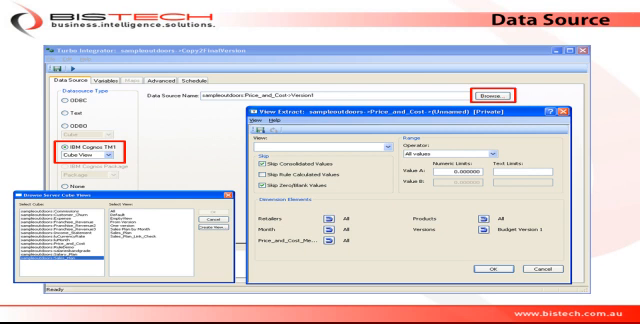
{"action": "mouse_move", "coordinate": [96, 260]}
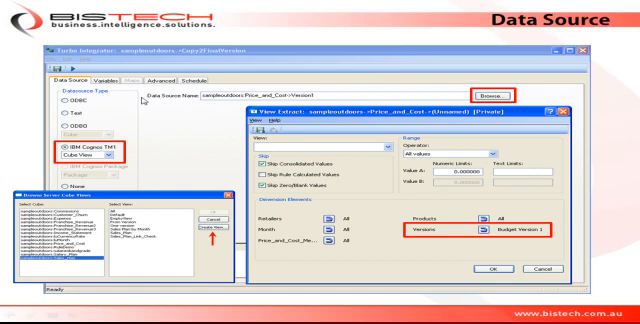
{"action": "mouse_move", "coordinate": [144, 98]}
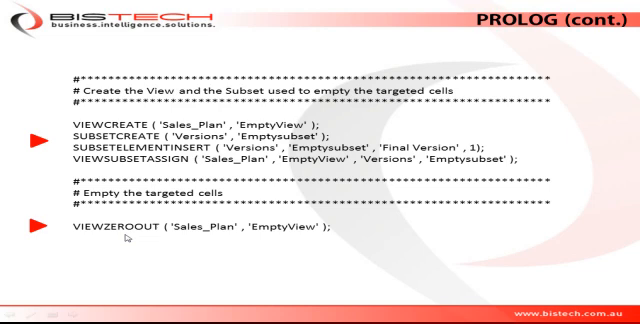
{"action": "mouse_move", "coordinate": [280, 238]}
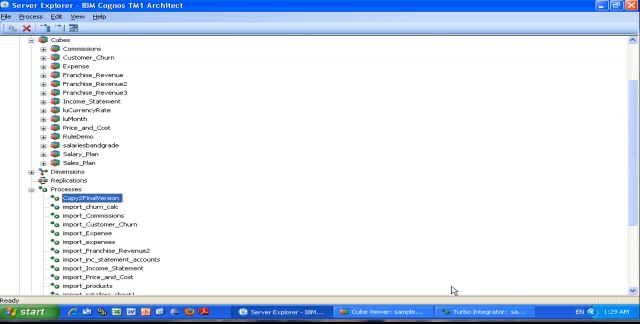
Open Copy2FinalVersion and show its string parameter defaulting to Budget Version 1.
{"action": "double_click", "coordinate": [68, 200]}
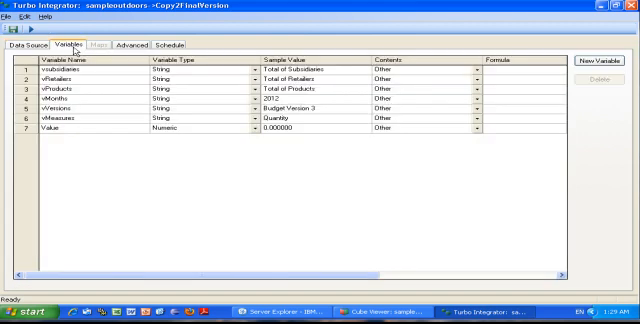
{"action": "mouse_move", "coordinate": [360, 136]}
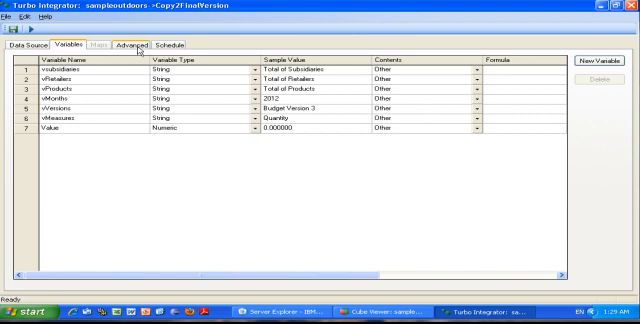
{"action": "left_click", "coordinate": [136, 44]}
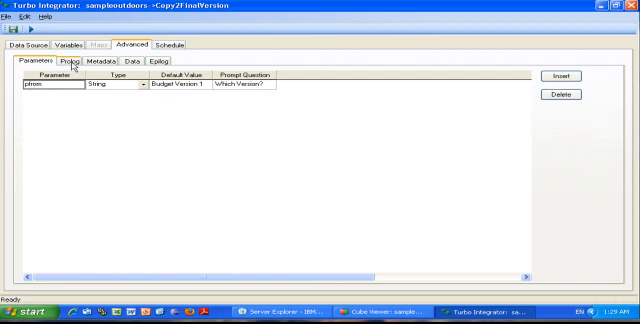
Scroll through the Prolog script that empties and prepares Final Version, then close the editor.
{"action": "left_click", "coordinate": [72, 64]}
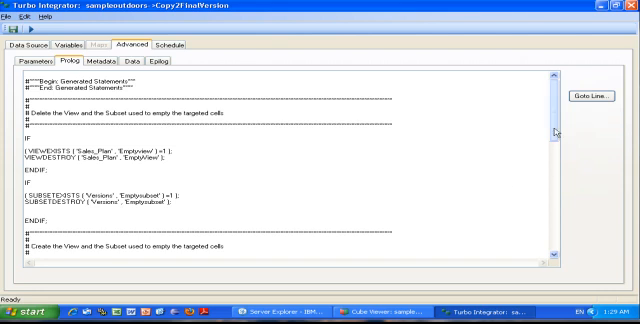
{"action": "scroll", "scroll_direction": "down", "scroll_amount": 3}
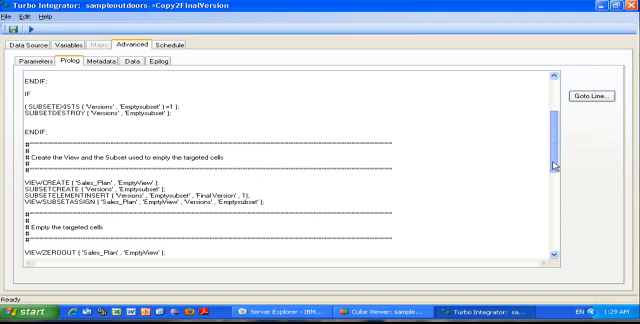
{"action": "scroll", "scroll_direction": "down", "scroll_amount": 3}
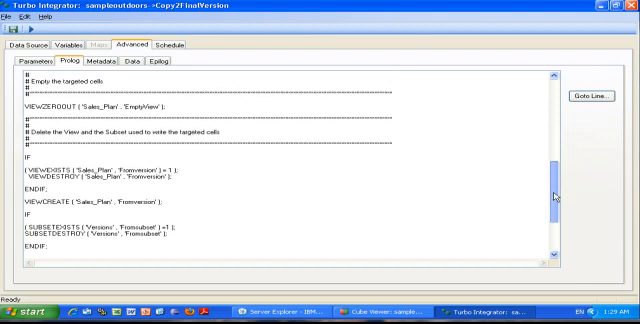
{"action": "scroll", "scroll_direction": "down", "scroll_amount": 3}
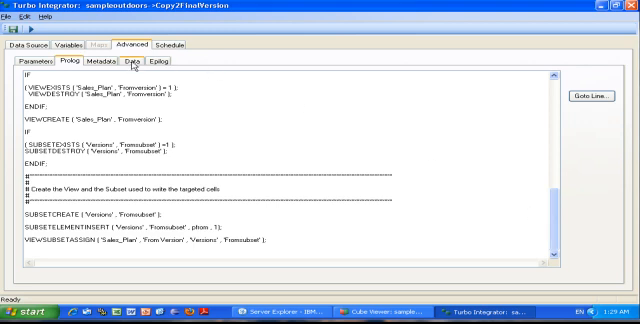
{"action": "left_click", "coordinate": [138, 64]}
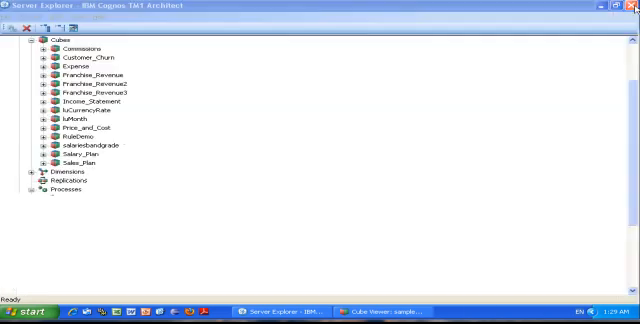
Expand Processes and bring up the context menu on Copy2FinalVersion to run it.
{"action": "left_click", "coordinate": [38, 188]}
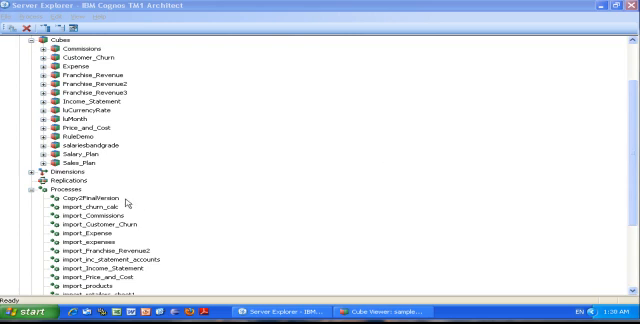
{"action": "right_click", "coordinate": [82, 198]}
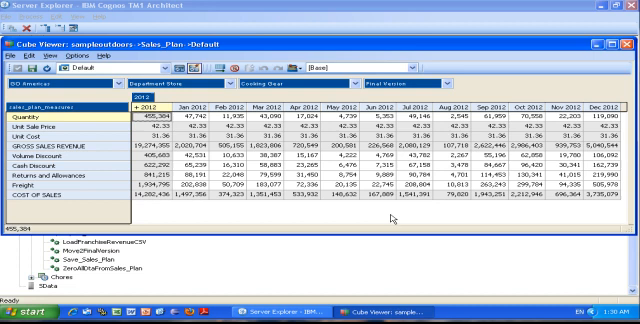
{"action": "mouse_move", "coordinate": [598, 292]}
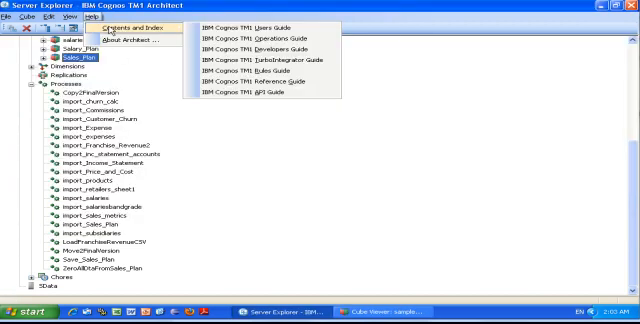
{"action": "mouse_move", "coordinate": [262, 80]}
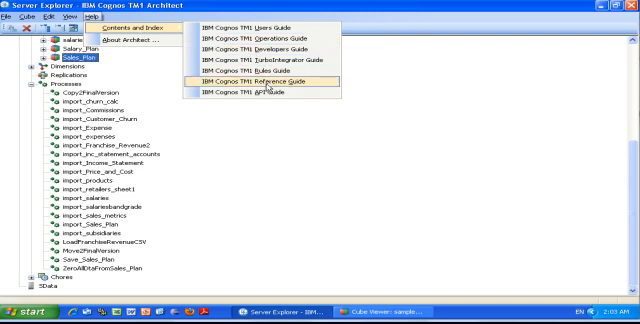